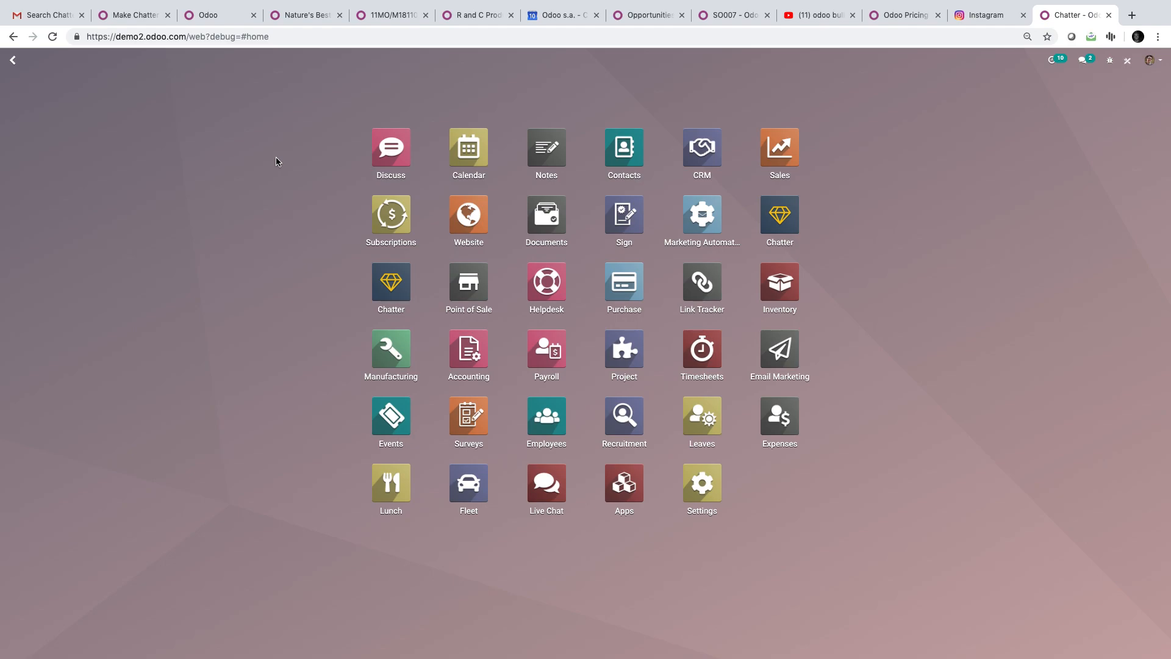
mouse_move(288, 250)
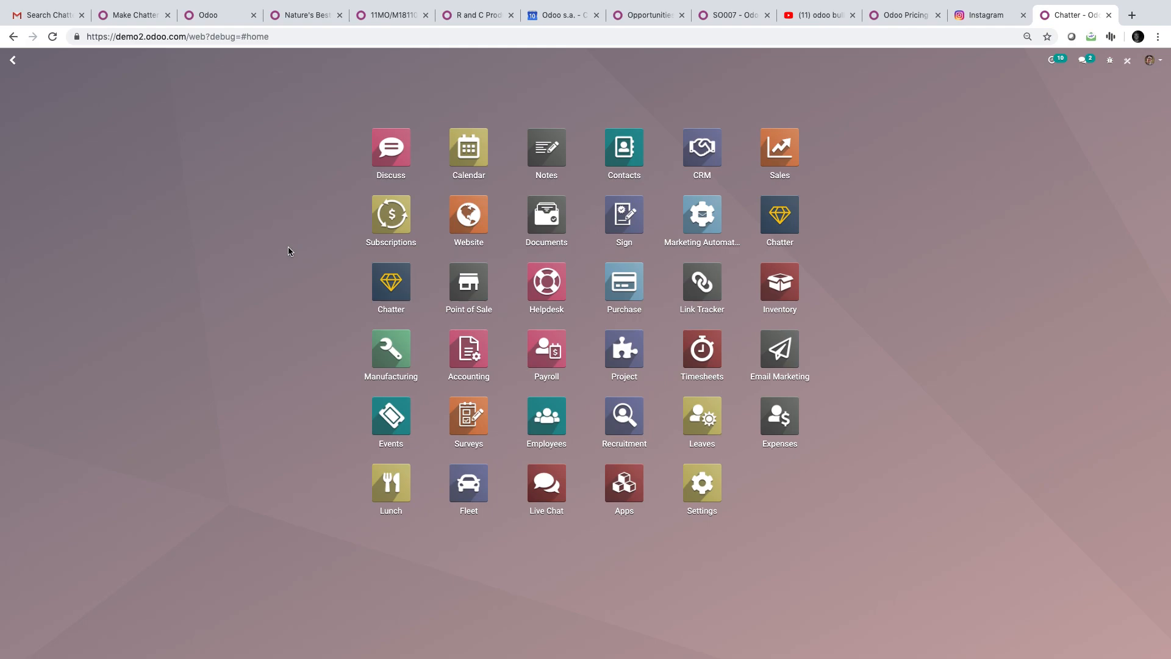
mouse_move(390, 285)
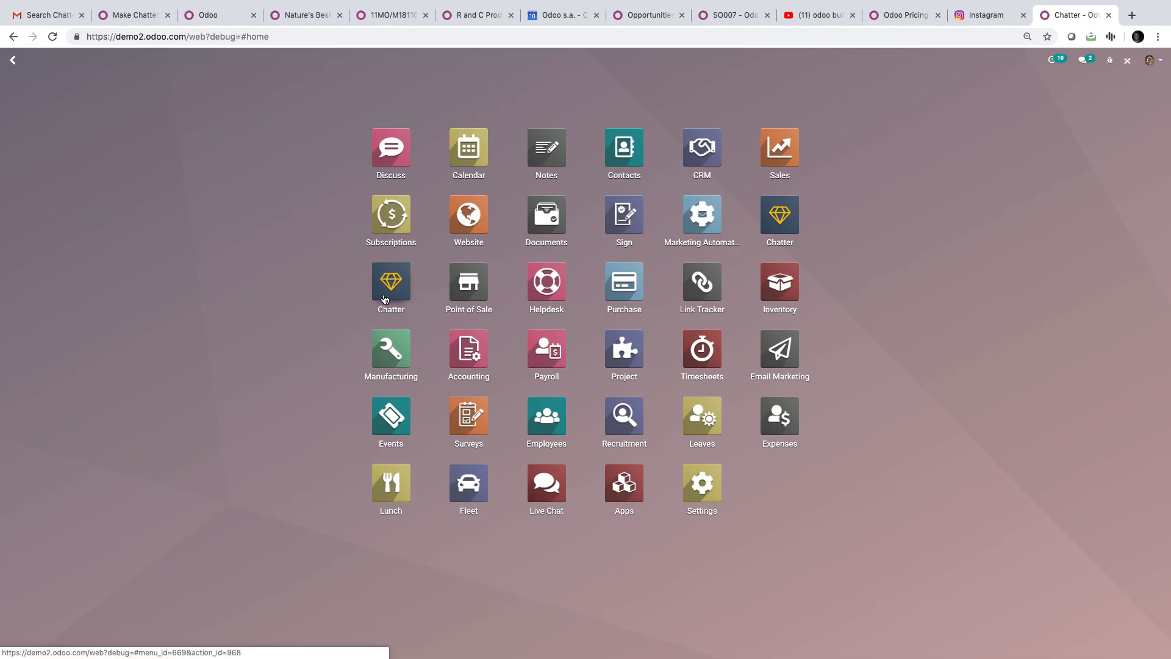
mouse_move(441, 266)
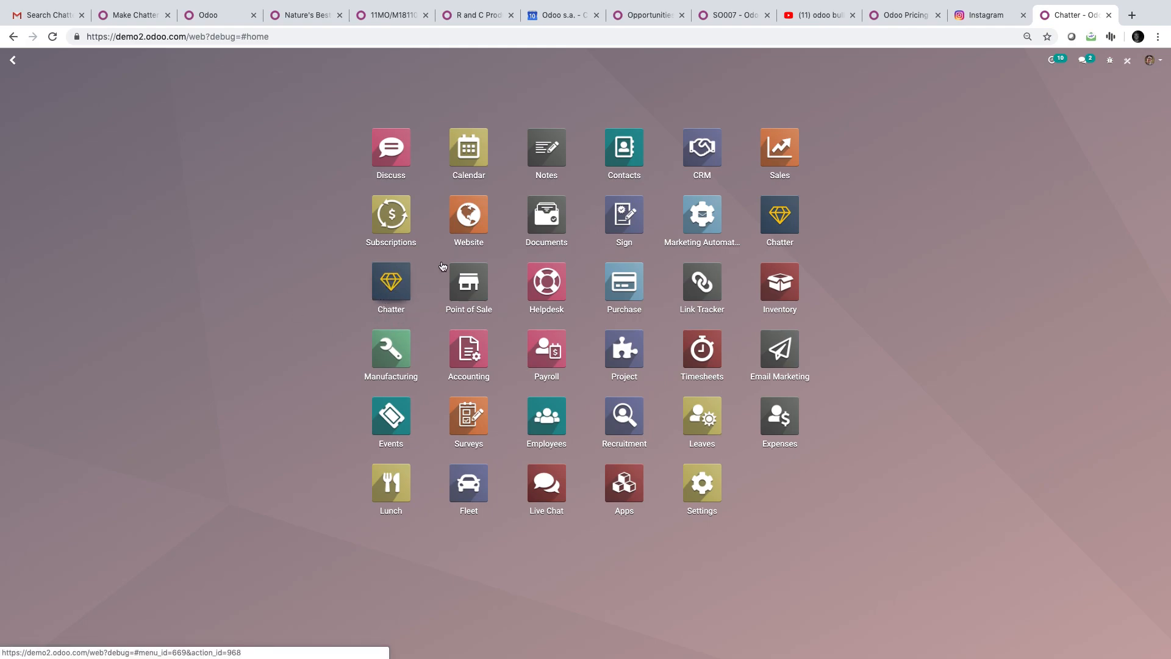
- Log a note reading 'test 1234' on the Office Design and Architecture opportunity in CRM
left_click(700, 148)
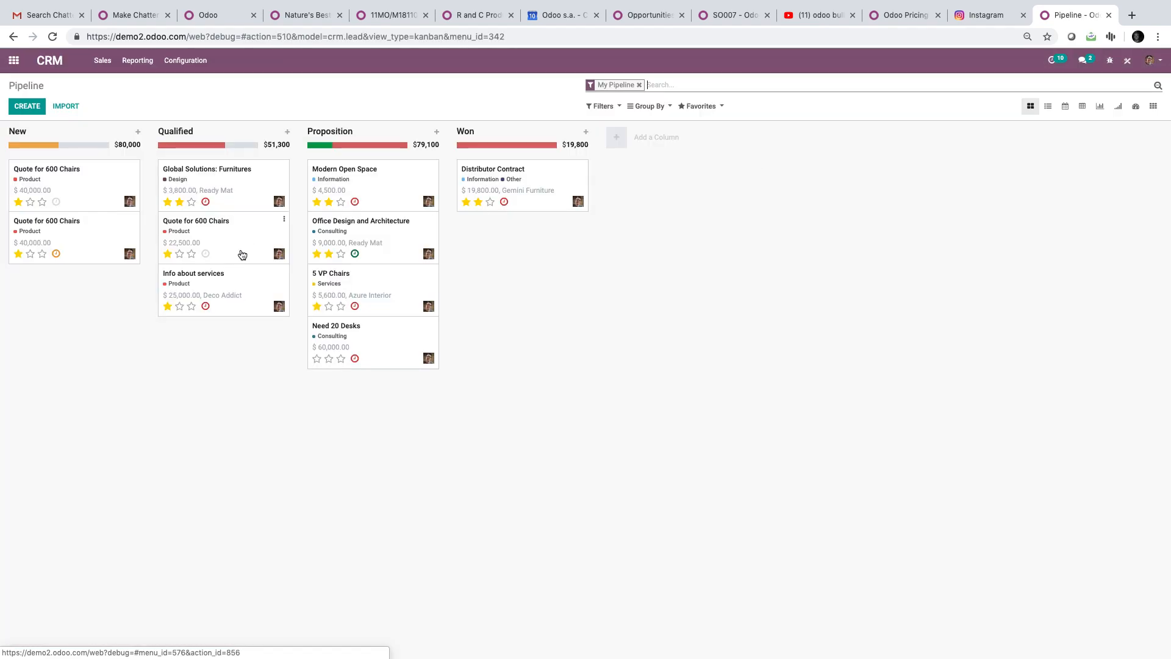
left_click(360, 221)
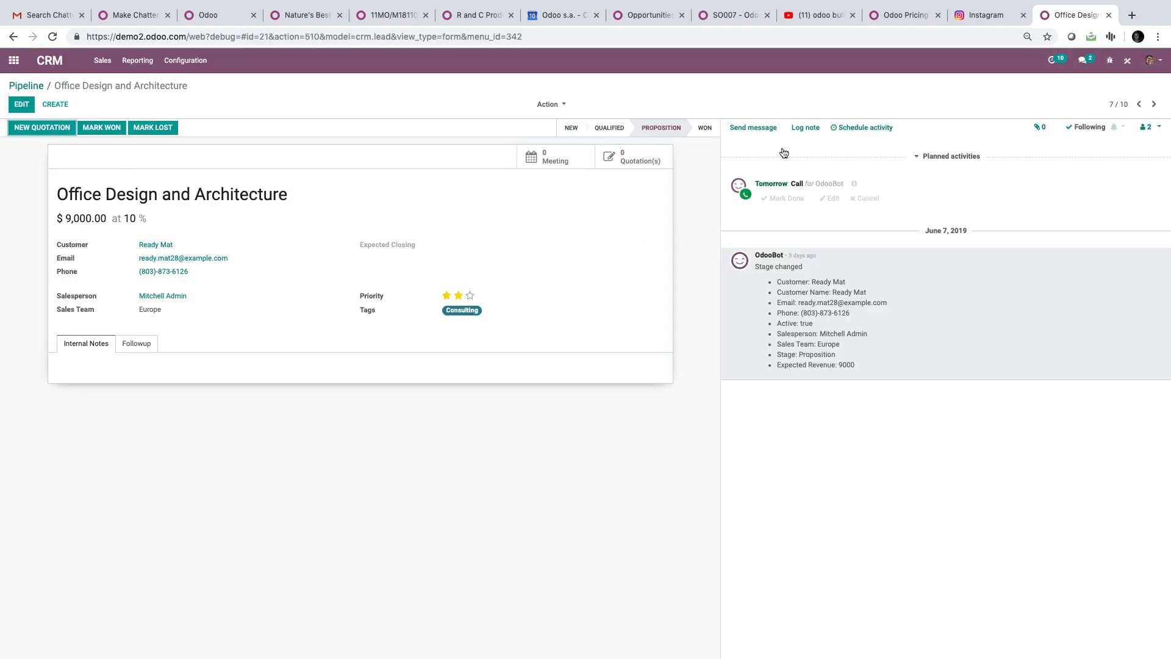
type("test")
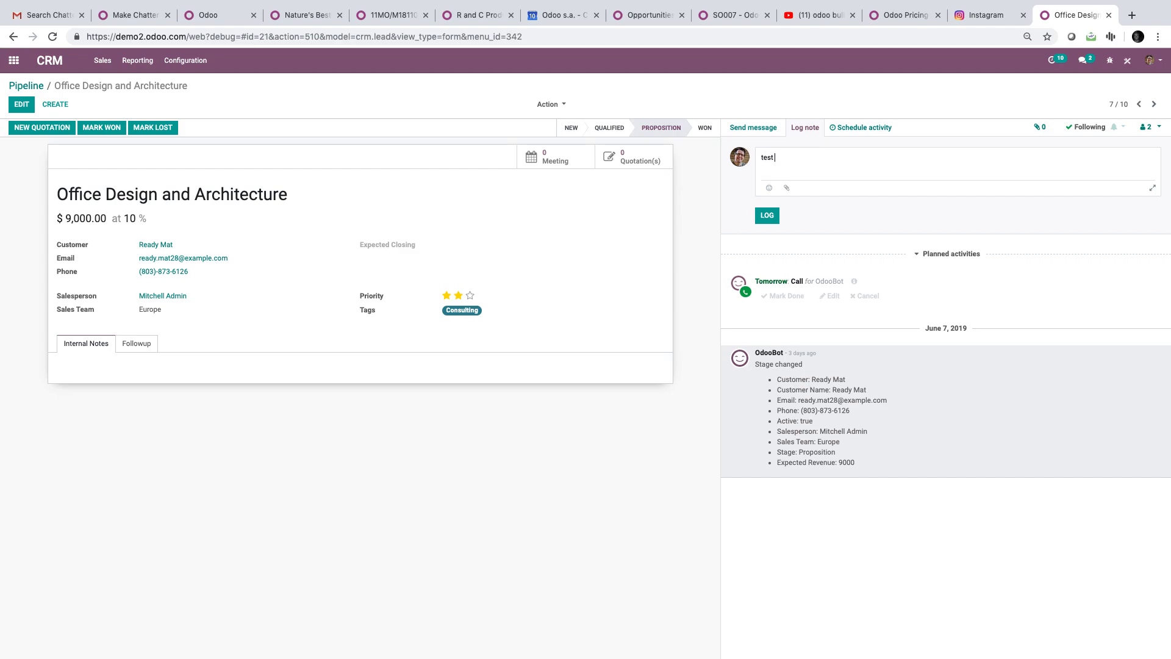
type("1234")
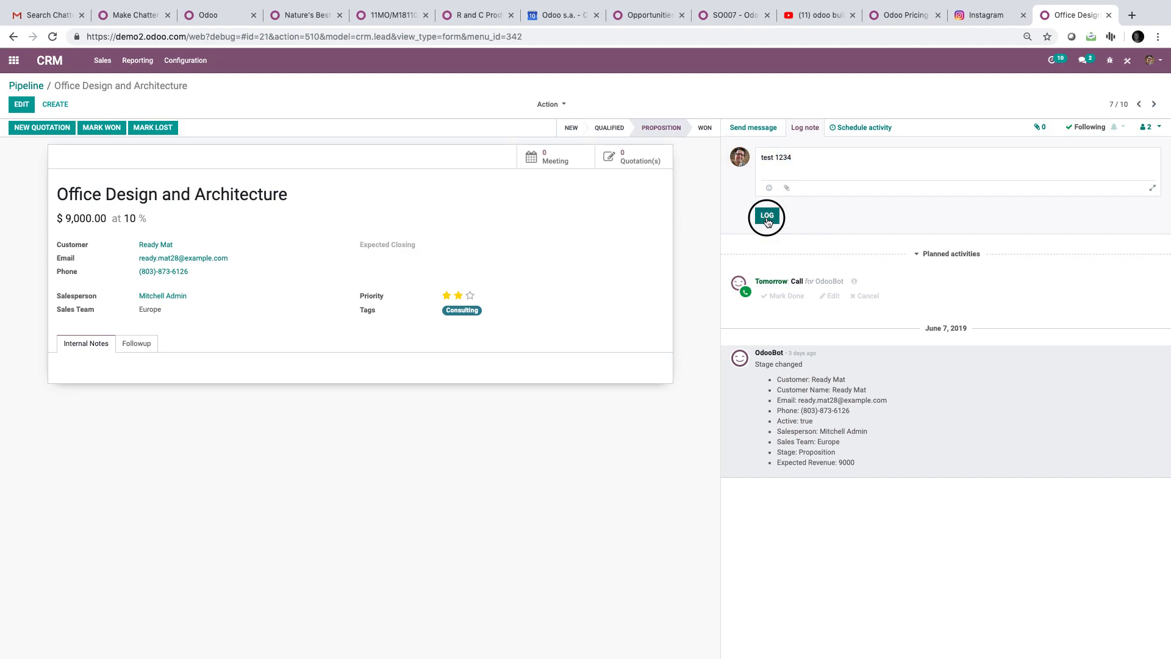
left_click(766, 218)
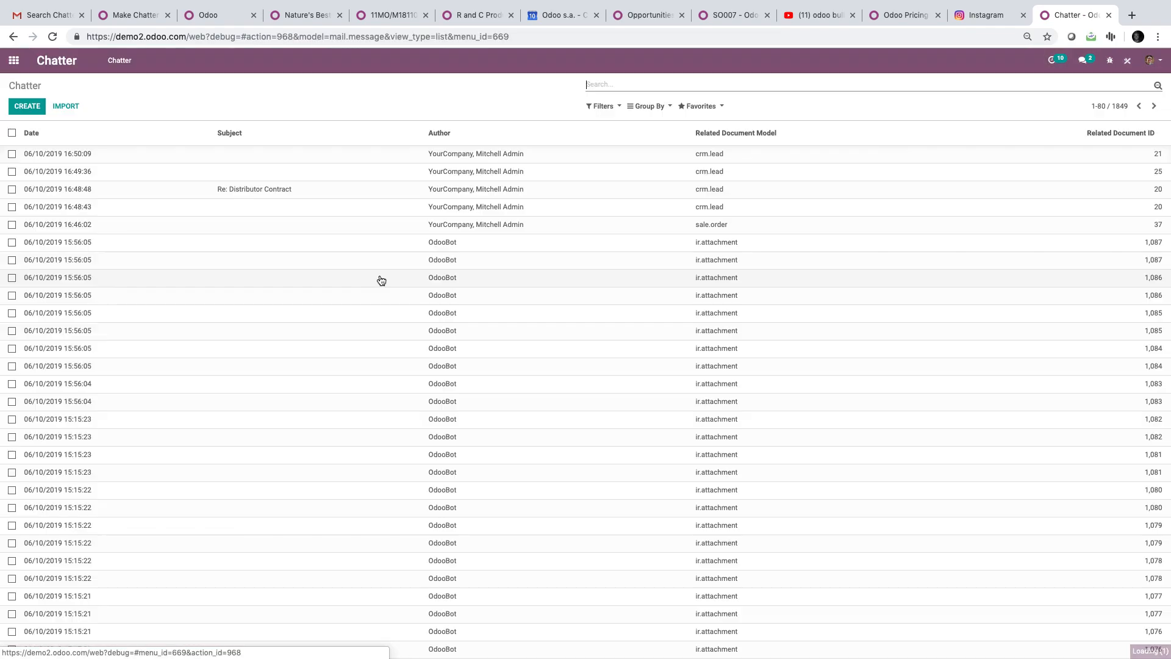
- Find the 'test 1234' chatter message and view it as a record with its parent message
type("test 1234")
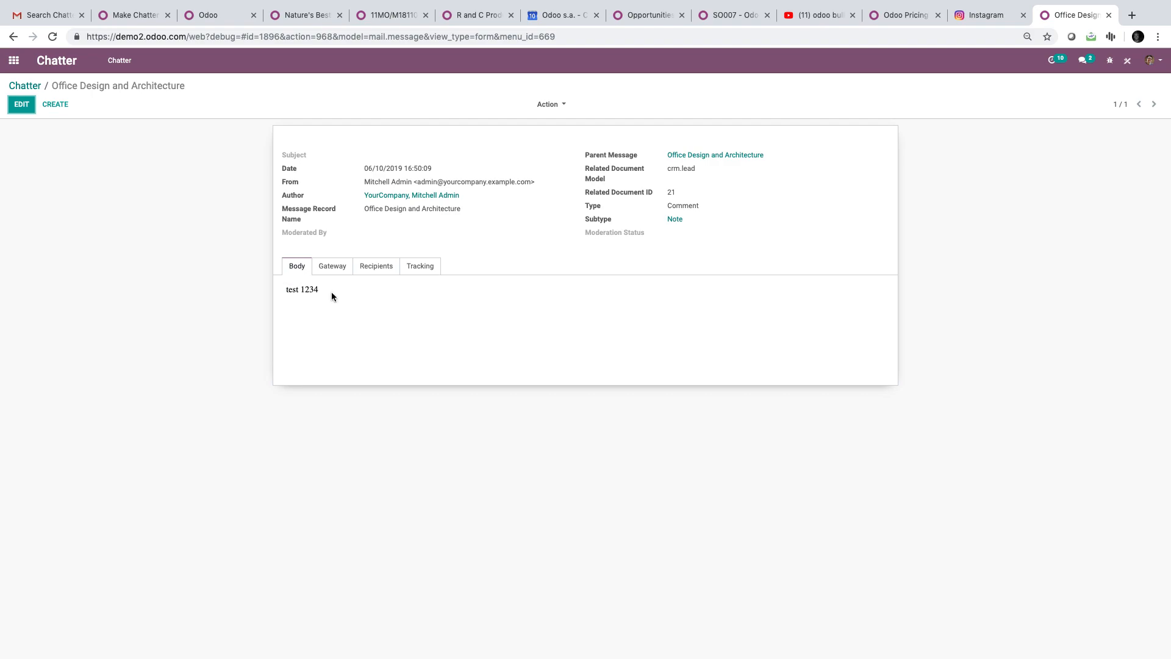
double_click(411, 209)
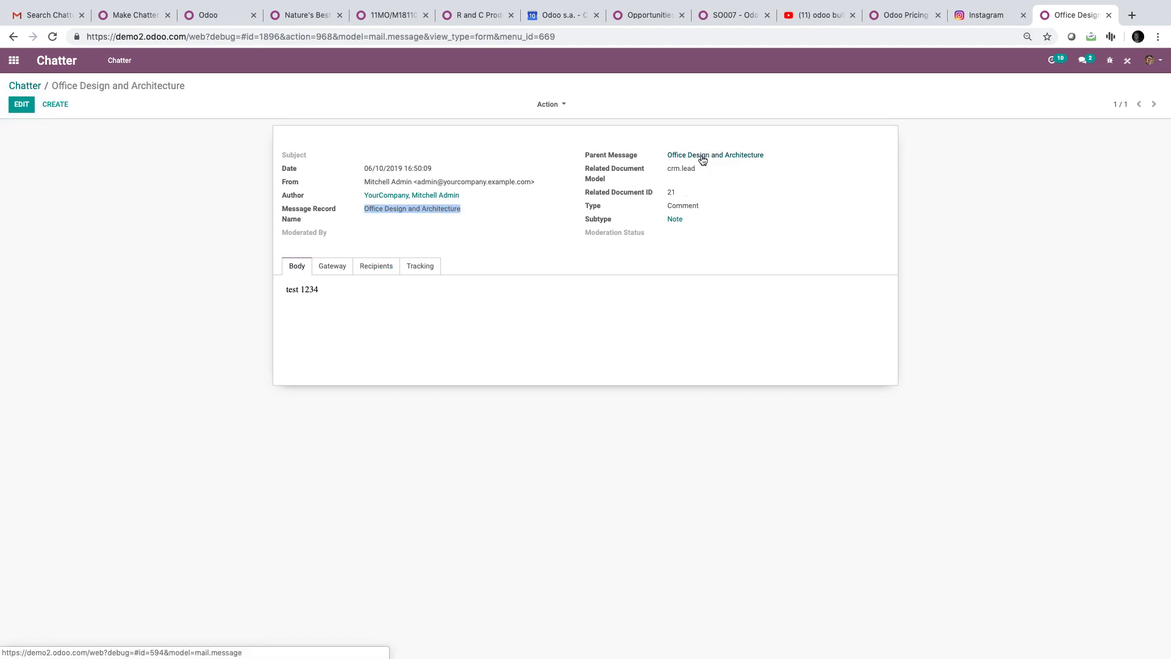
left_click(715, 155)
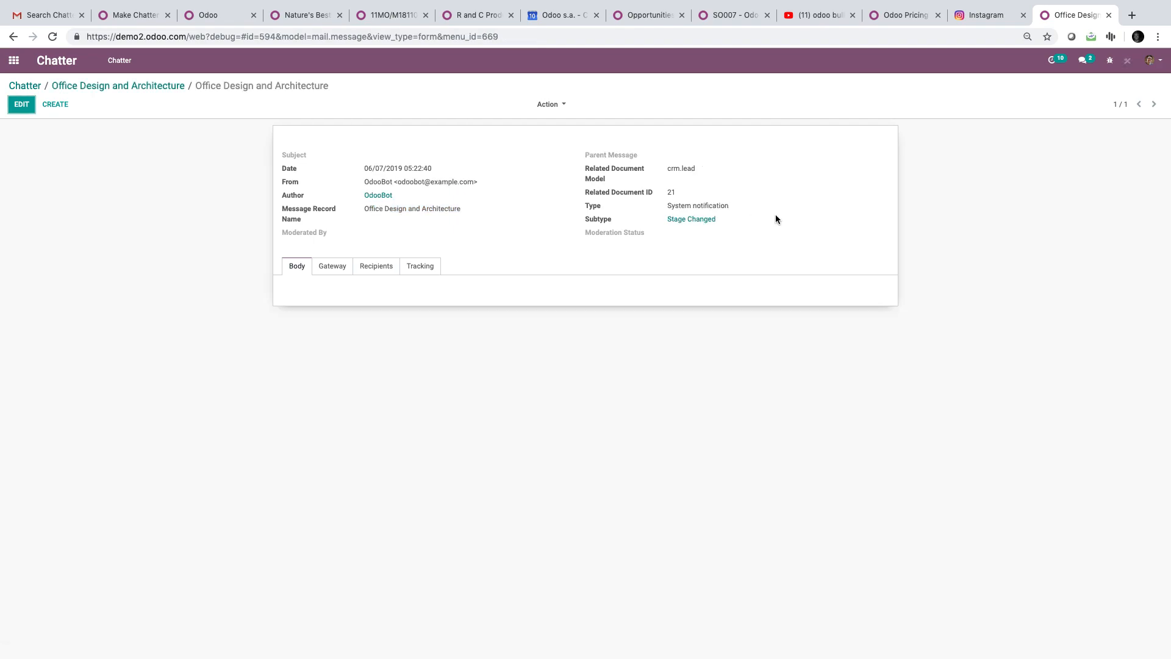
- Review the parent message's Recipients, return to the test 1234 record, then back via the breadcrumb
left_click(376, 266)
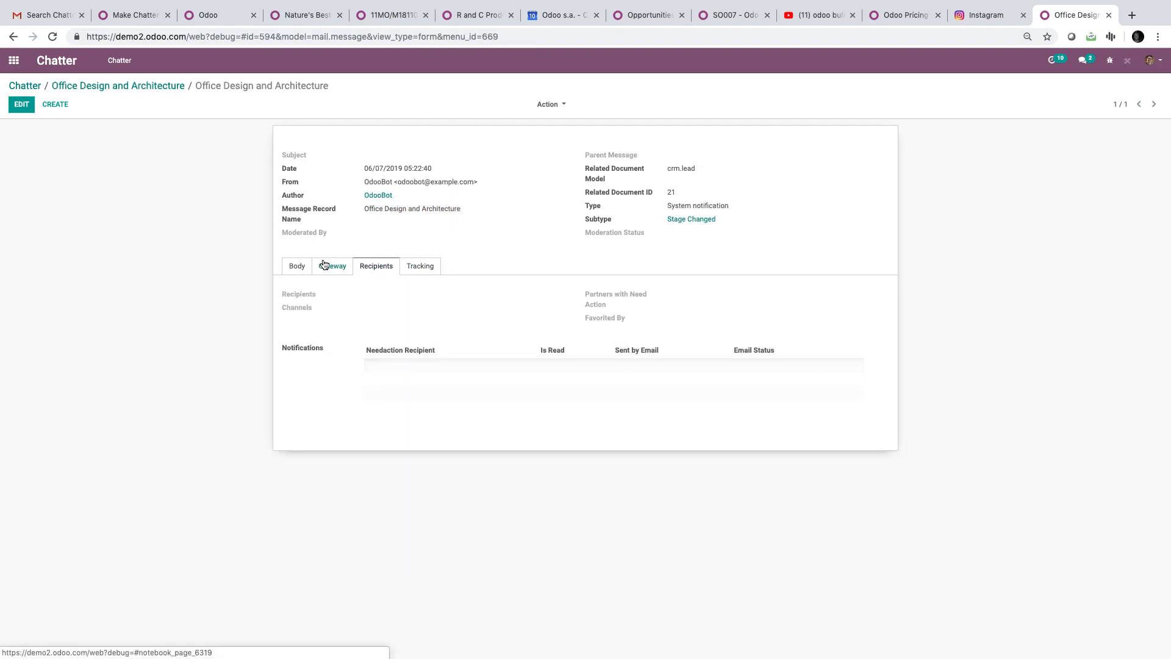
left_click(297, 264)
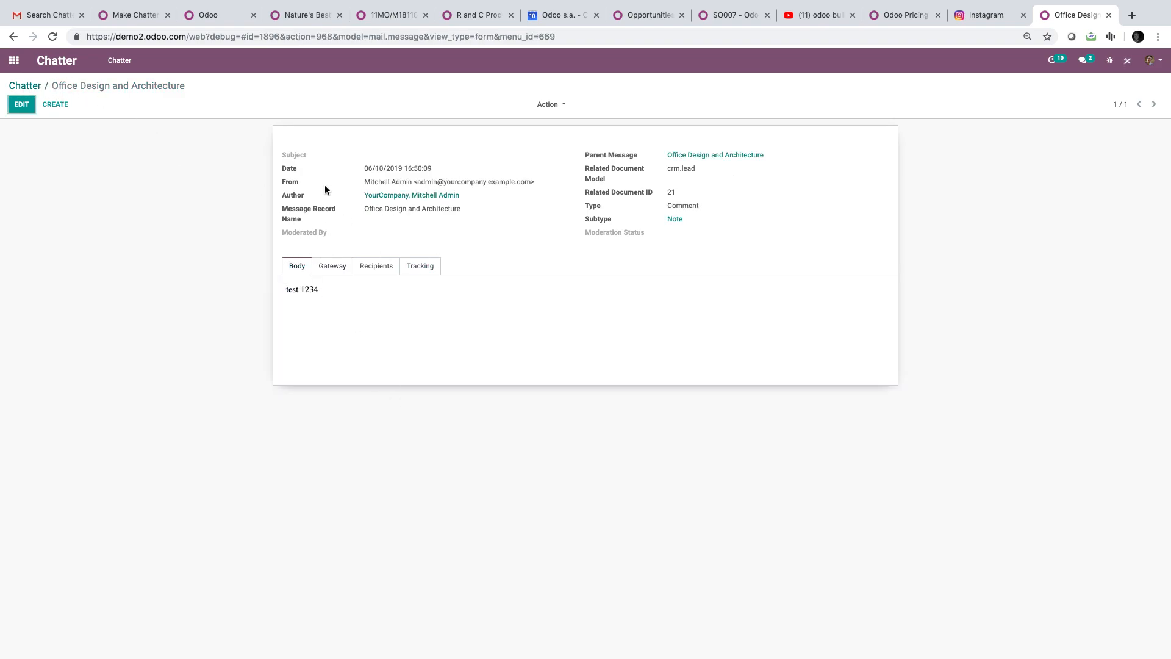
left_click(24, 85)
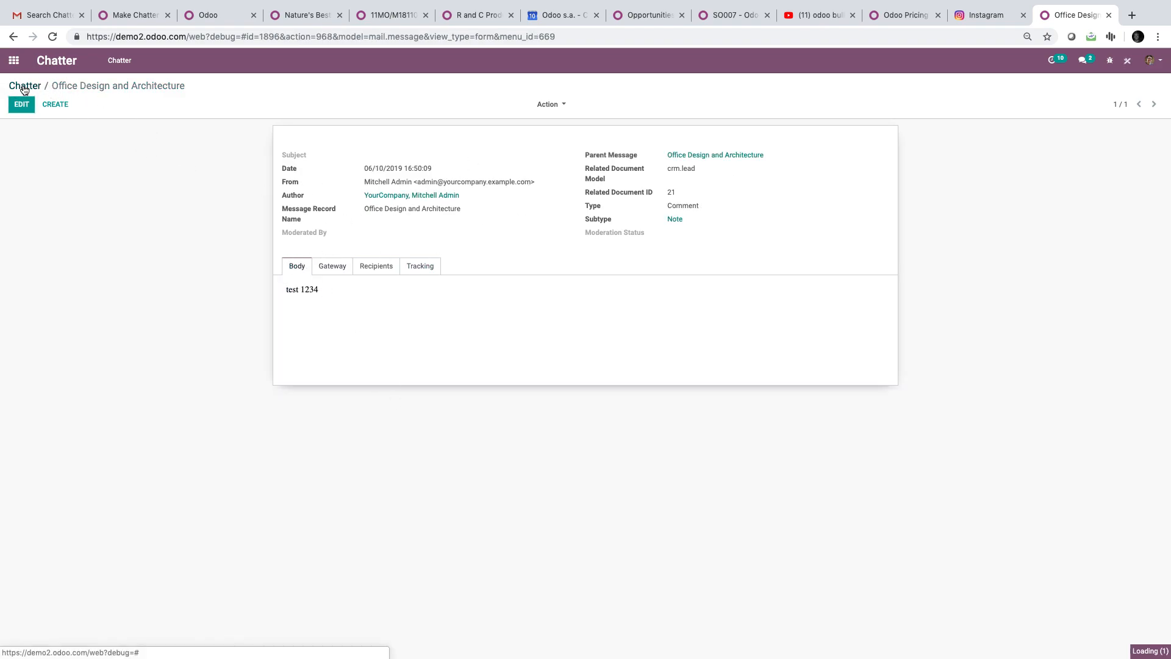
- From the home screen, find the Helpdesk app and open the ticket about downloading a catalog
left_click(12, 60)
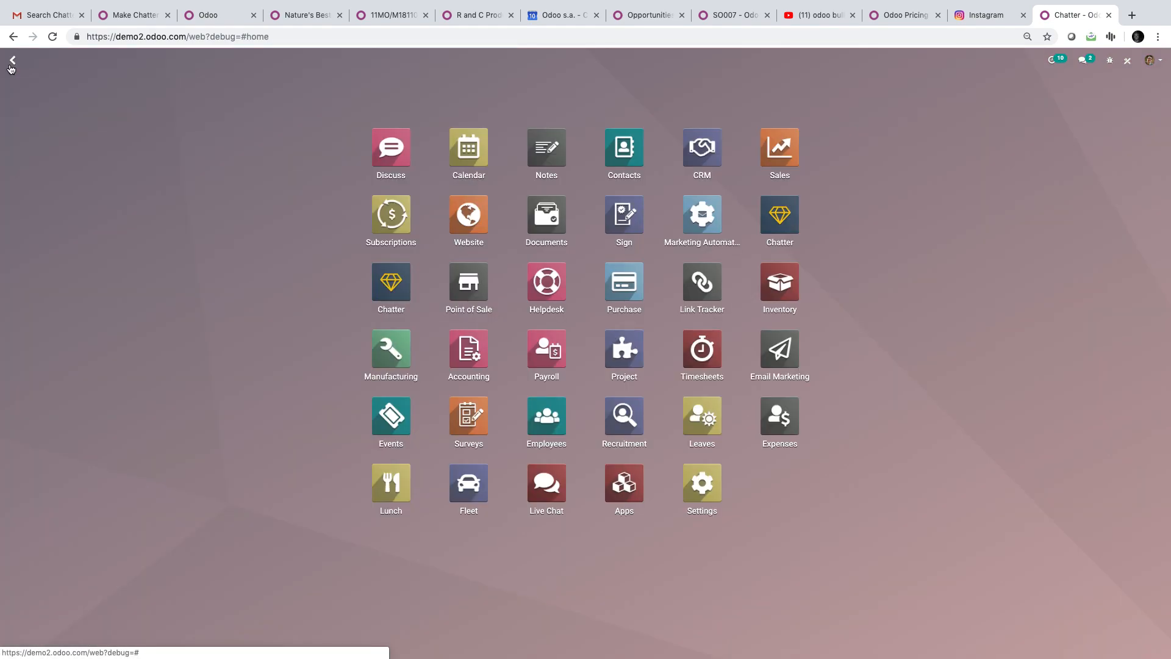
type("hlp")
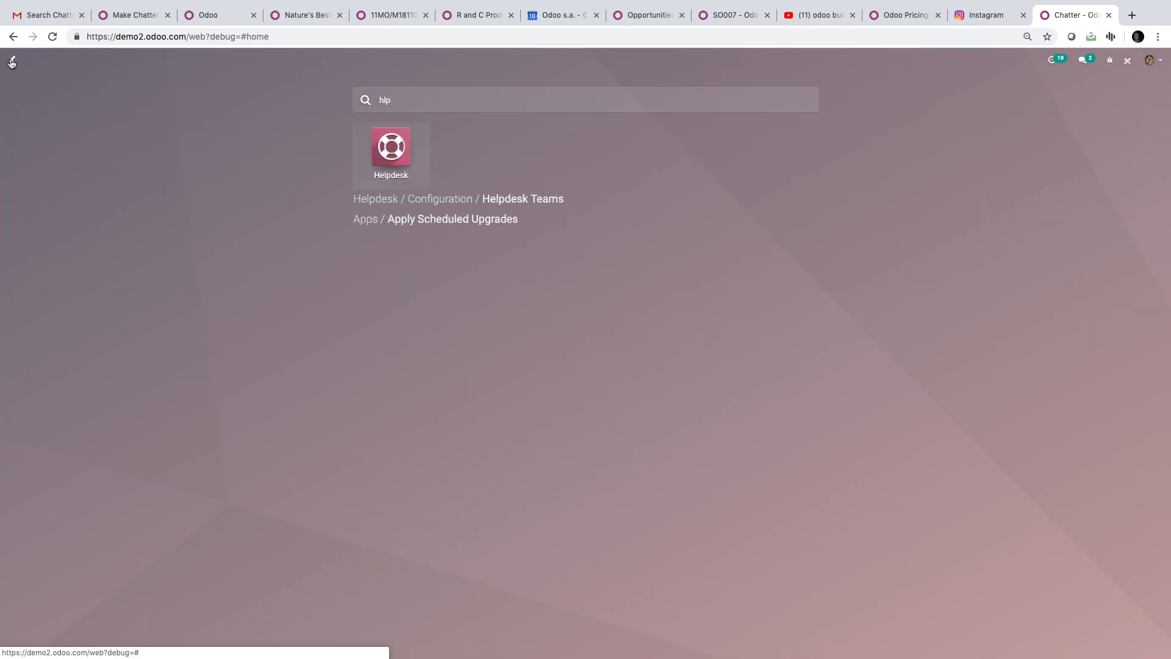
left_click(391, 148)
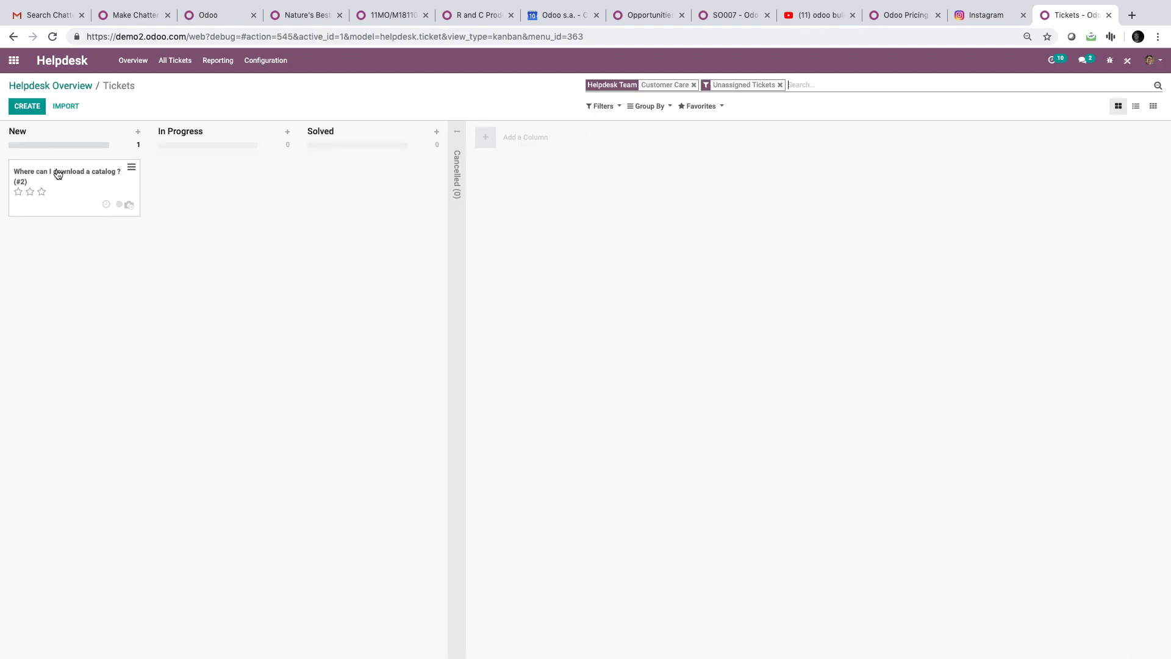
left_click(68, 176)
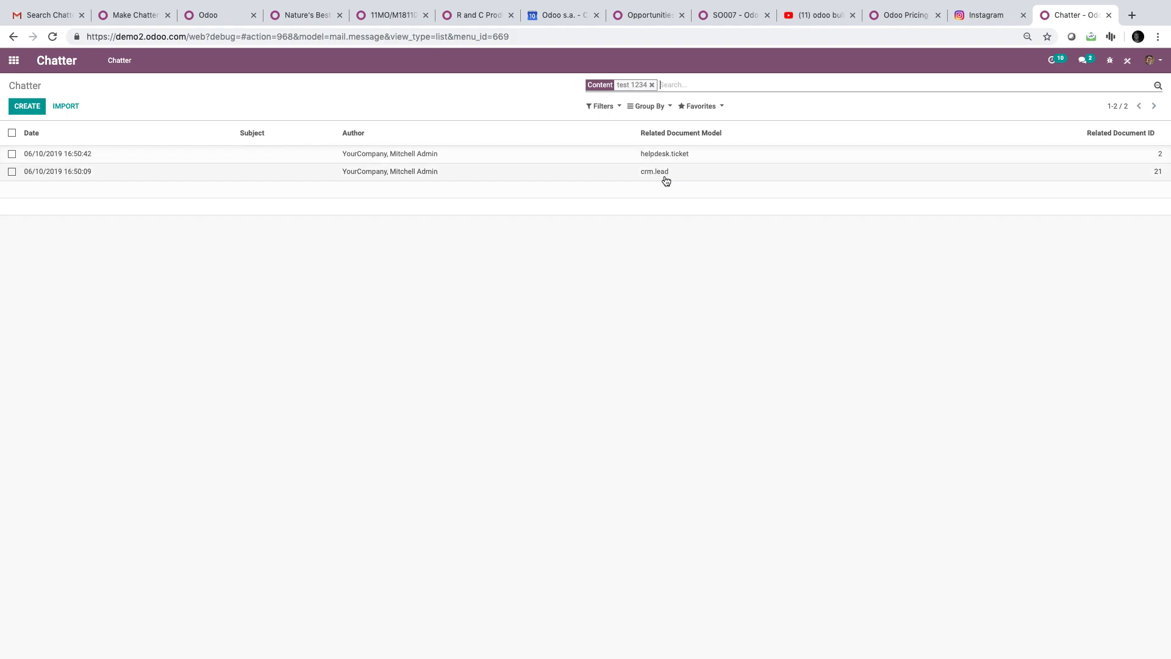
- Clear the test 1234 filter and group the Chatter messages by Related Document Model
left_click(652, 84)
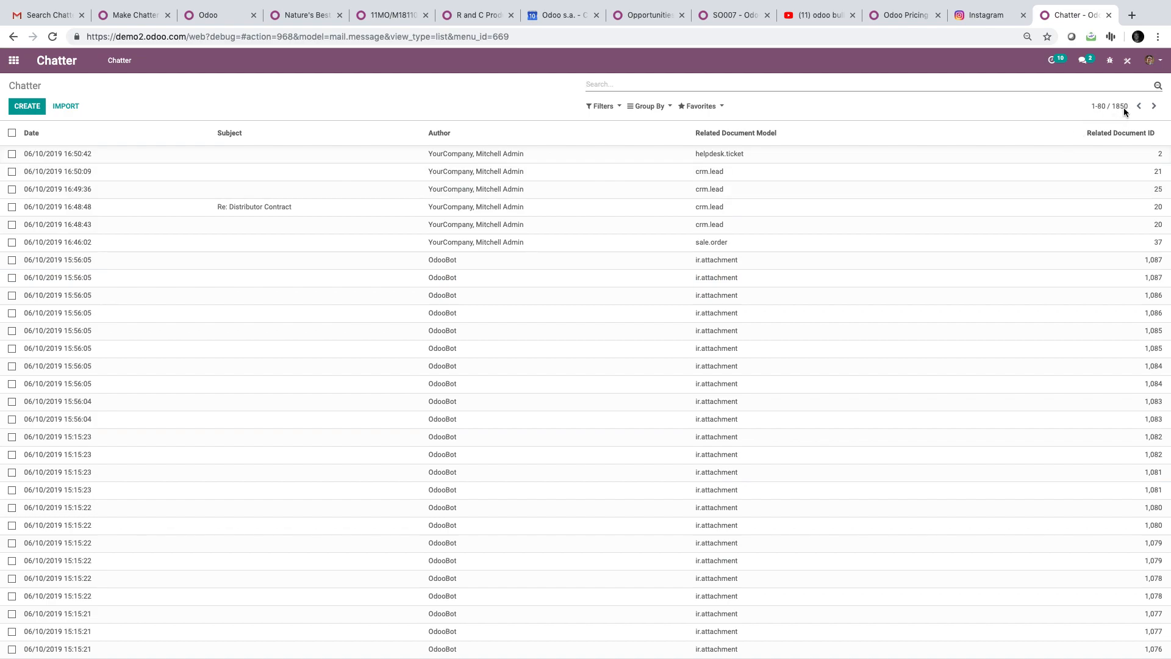
mouse_move(463, 396)
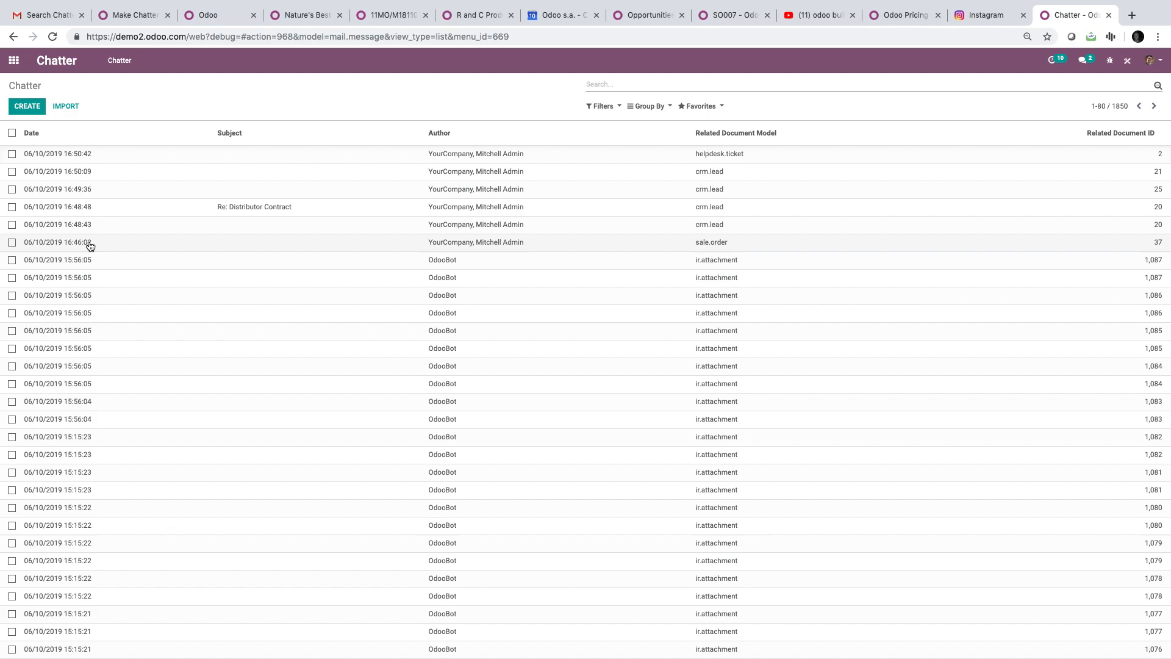
left_click(648, 105)
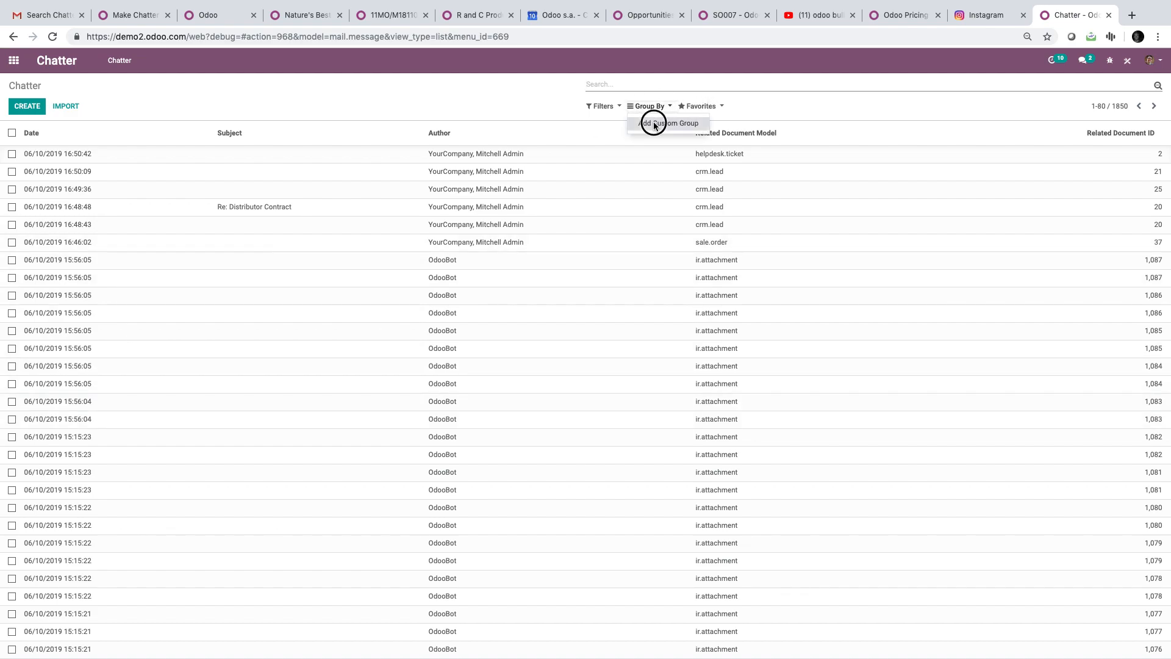
left_click(647, 104)
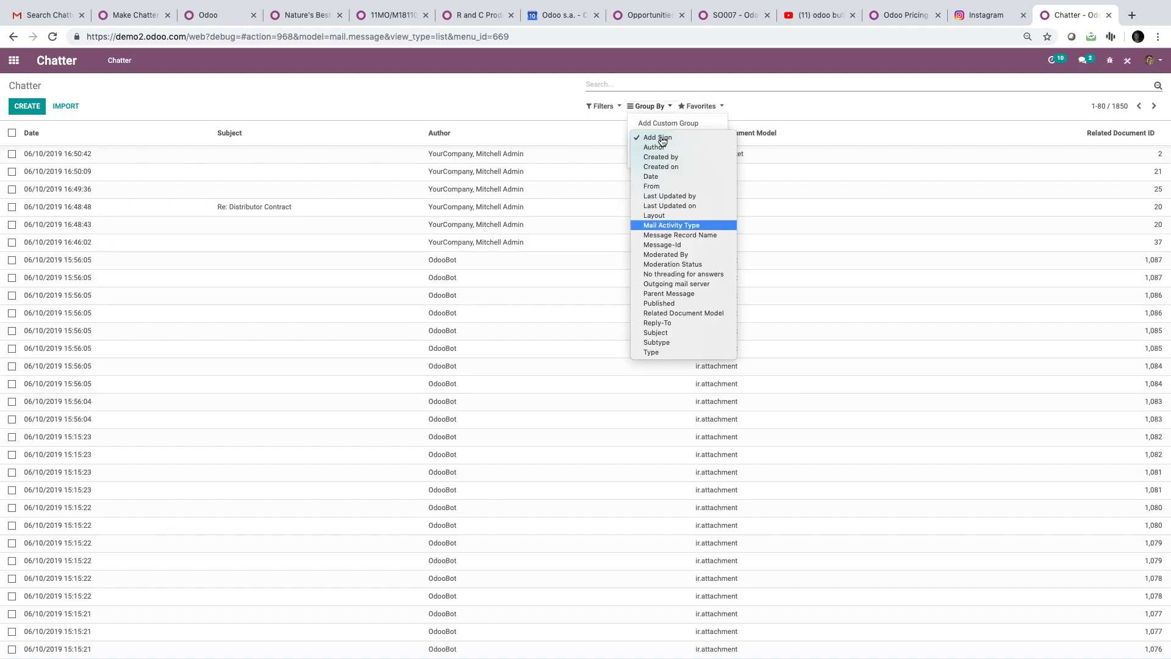
mouse_move(682, 312)
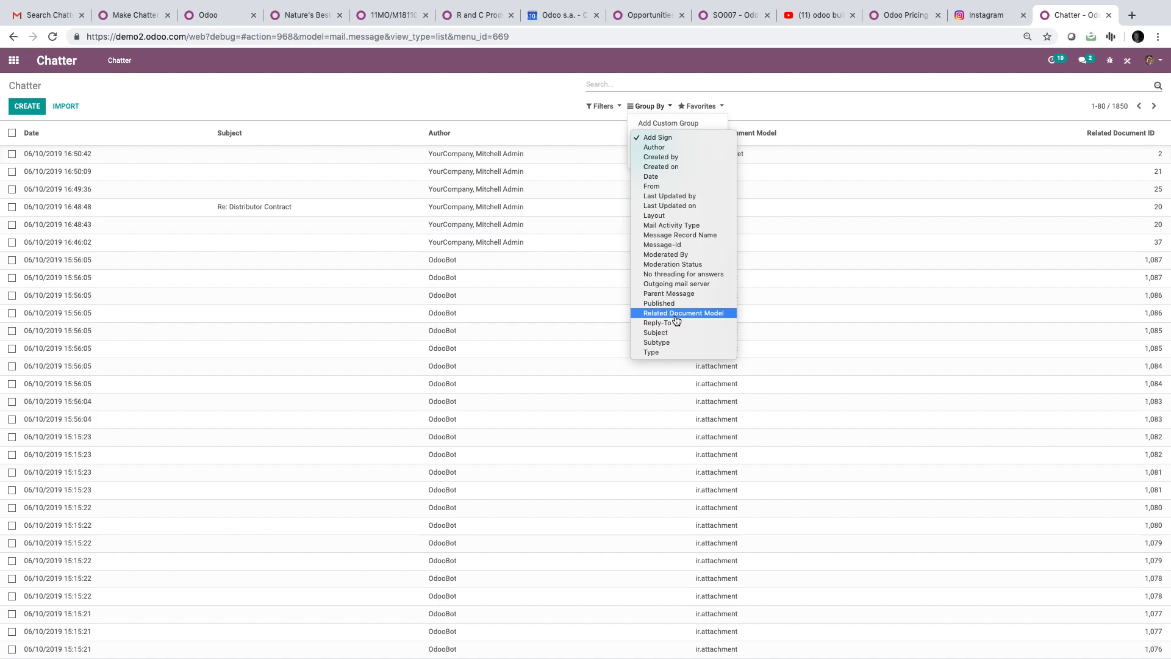
mouse_move(704, 224)
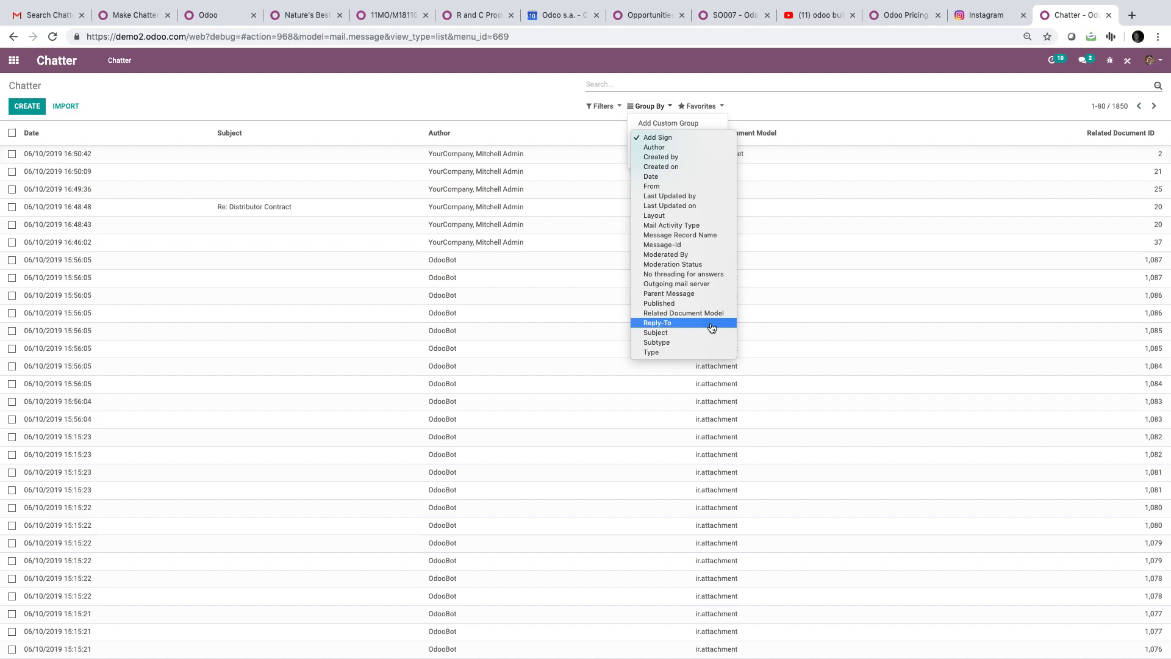
left_click(683, 314)
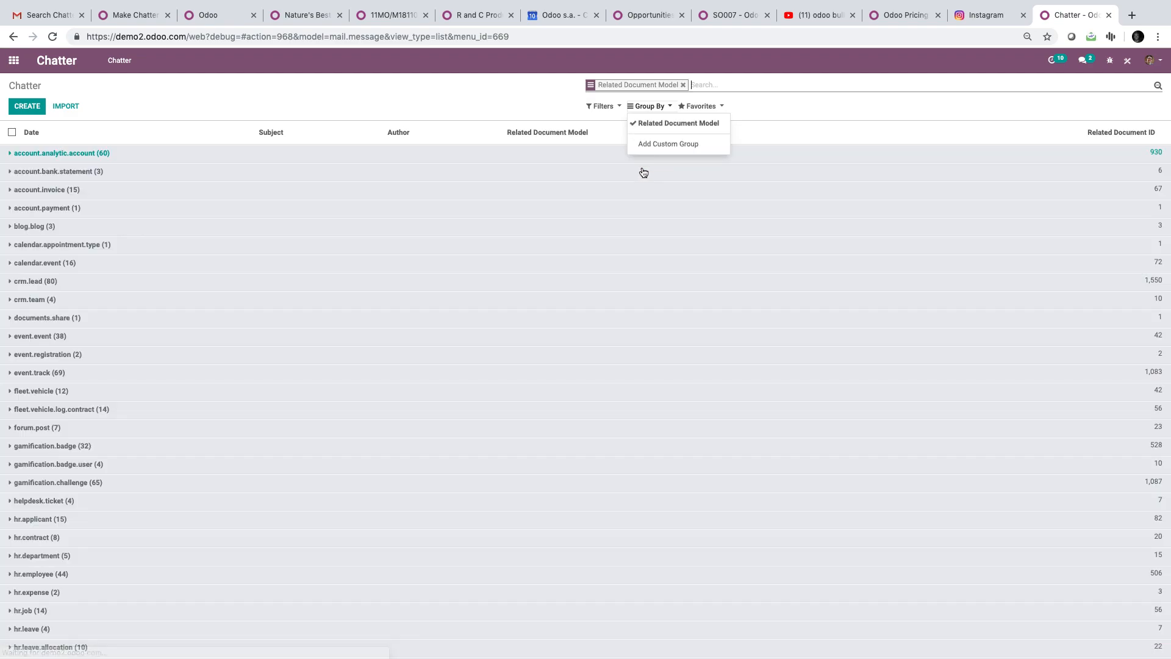
- Search the grouped message list for 'help' and 'lead'
type("helpdesk")
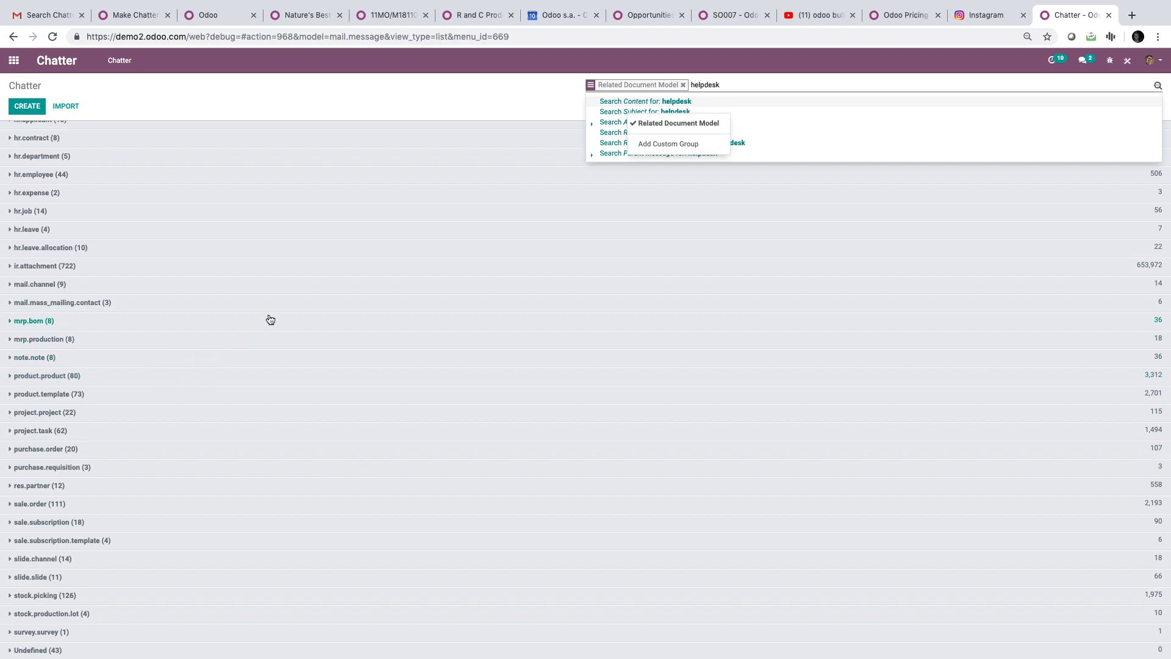
type("lead")
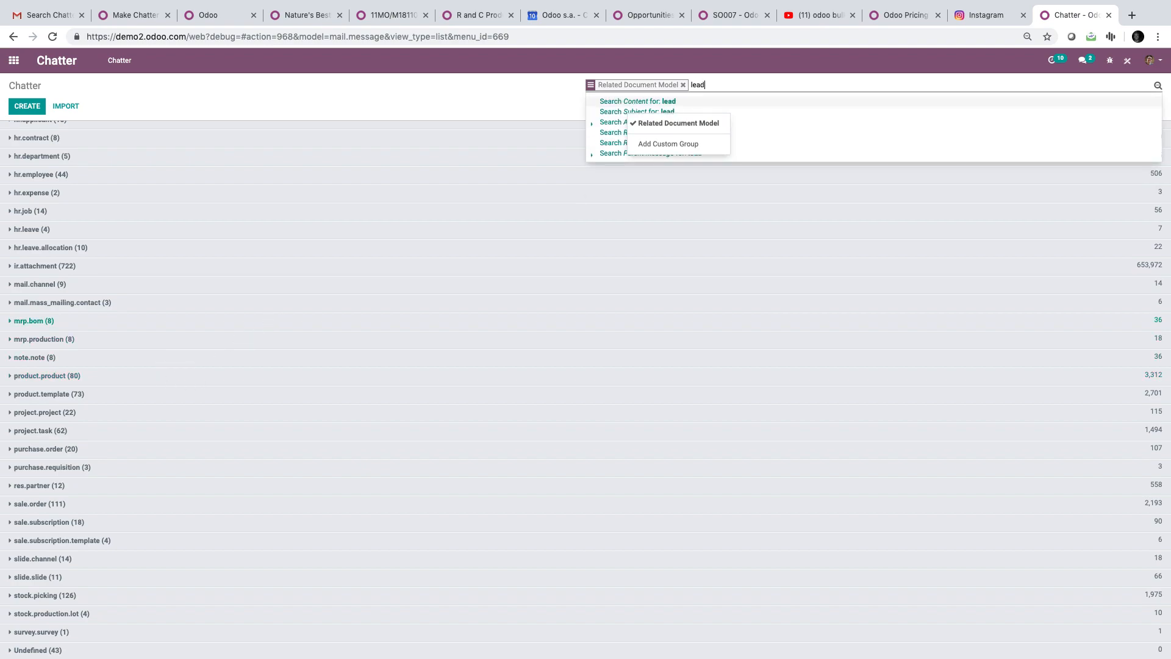
left_click(637, 101)
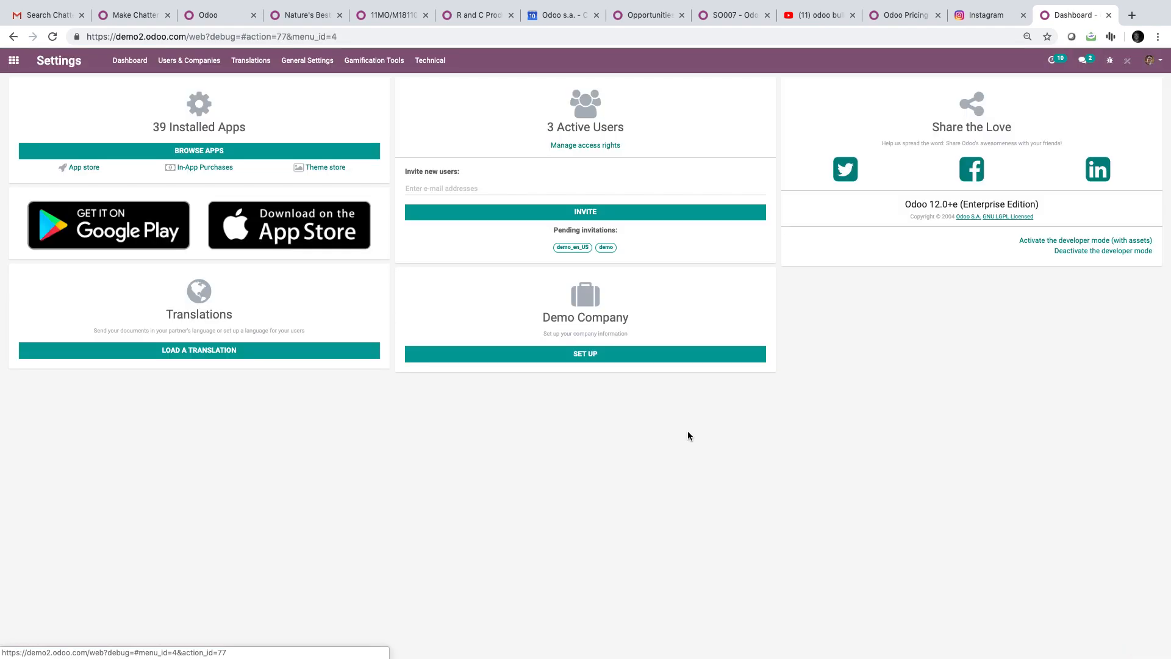
- View the Technical > Messages list in Settings, then return to the app home screen
left_click(429, 61)
type("message")
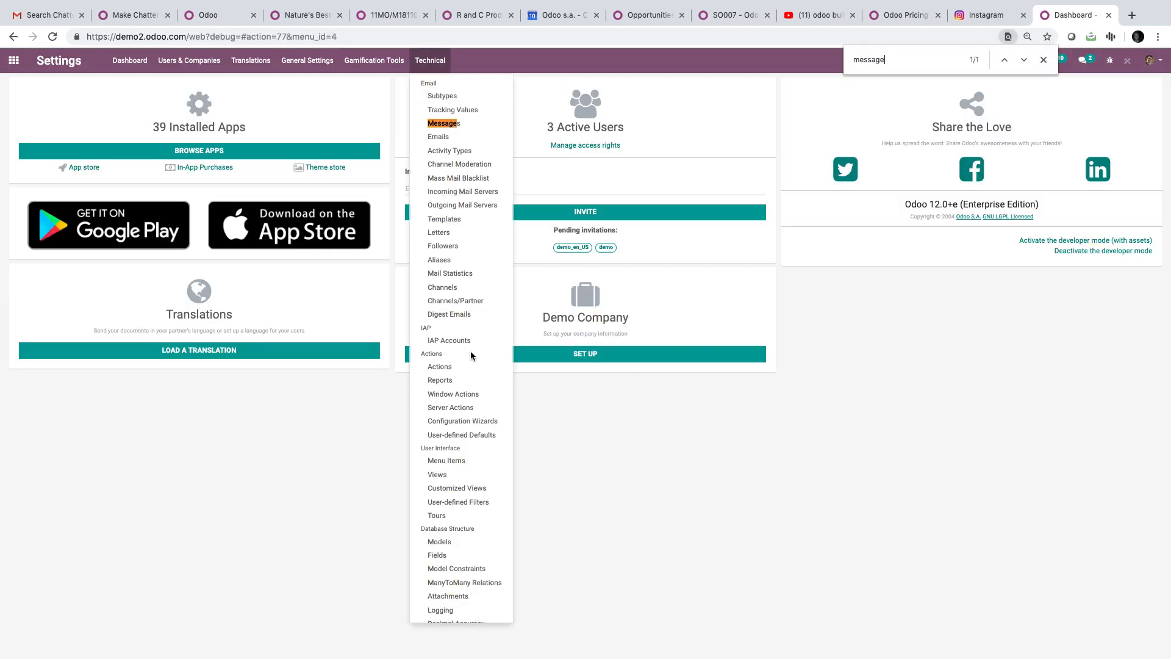
left_click(442, 122)
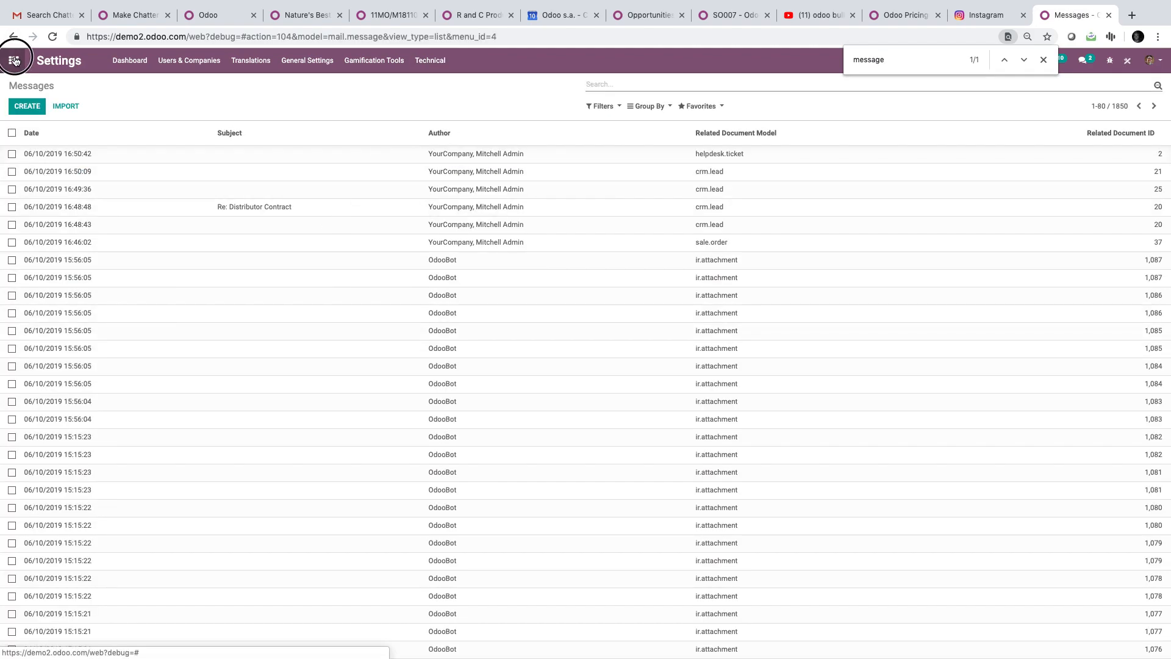
left_click(1126, 61)
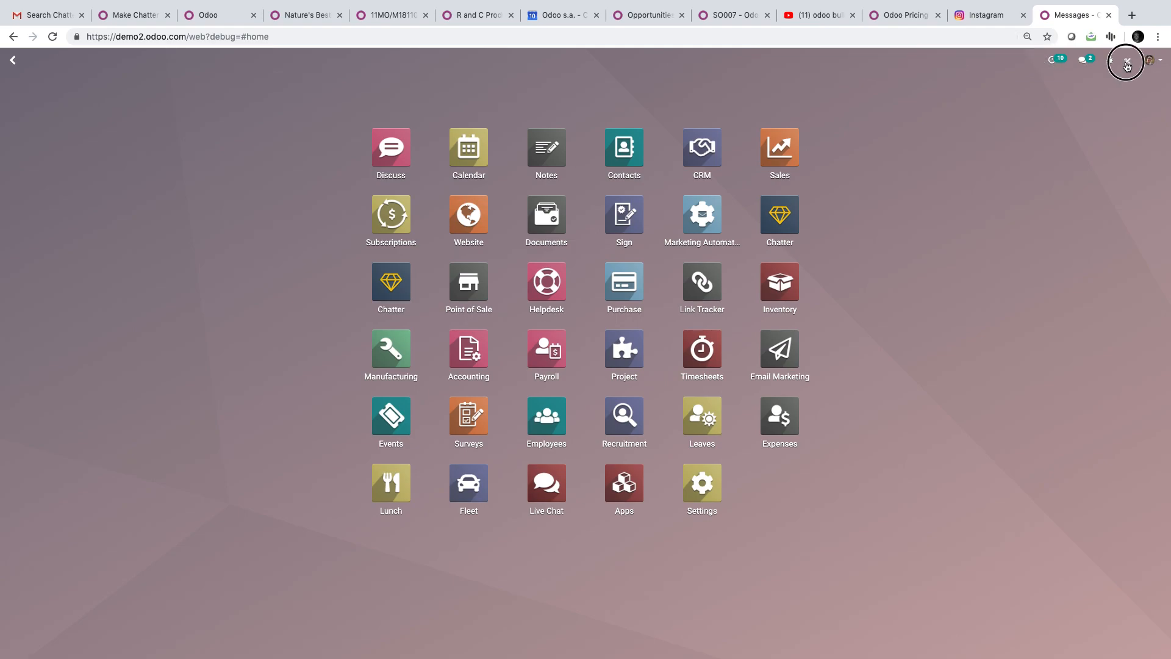
- Enter Studio, start customizing the CRM pipeline and bring up its menu editor
left_click(1126, 61)
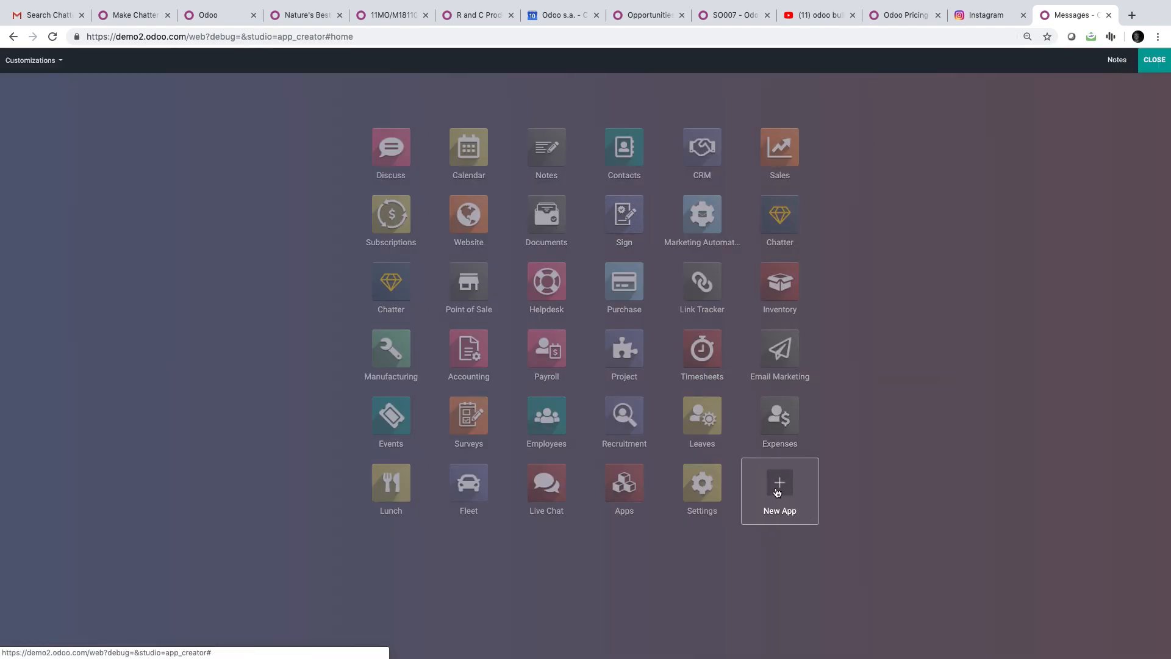
left_click(1154, 60)
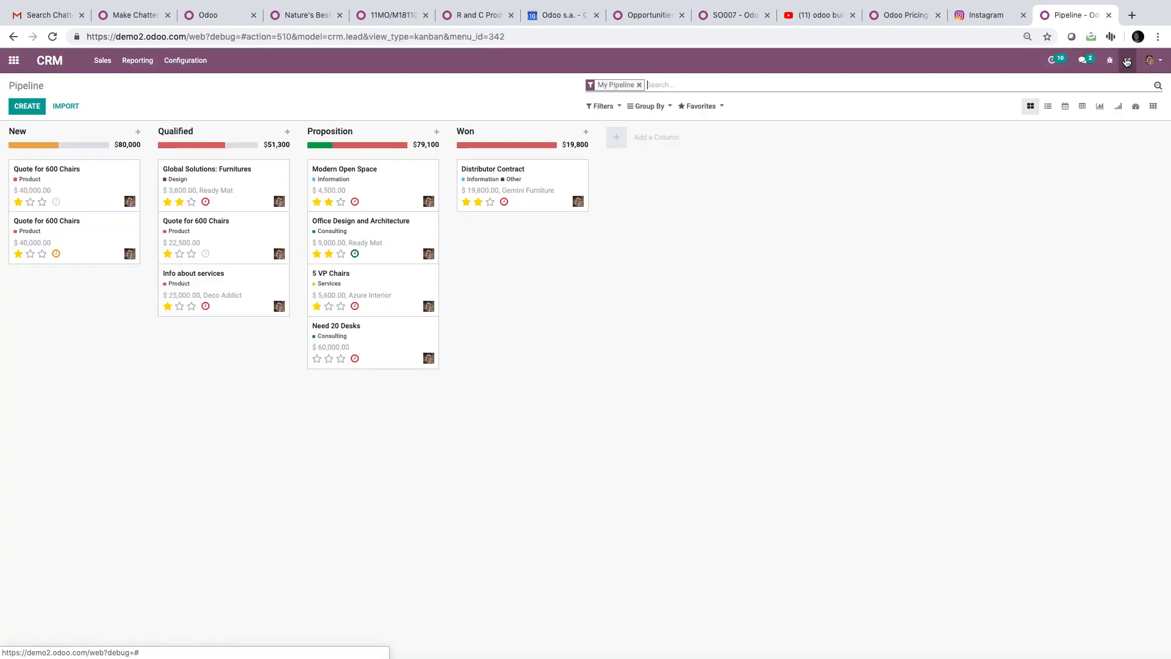
left_click(1126, 61)
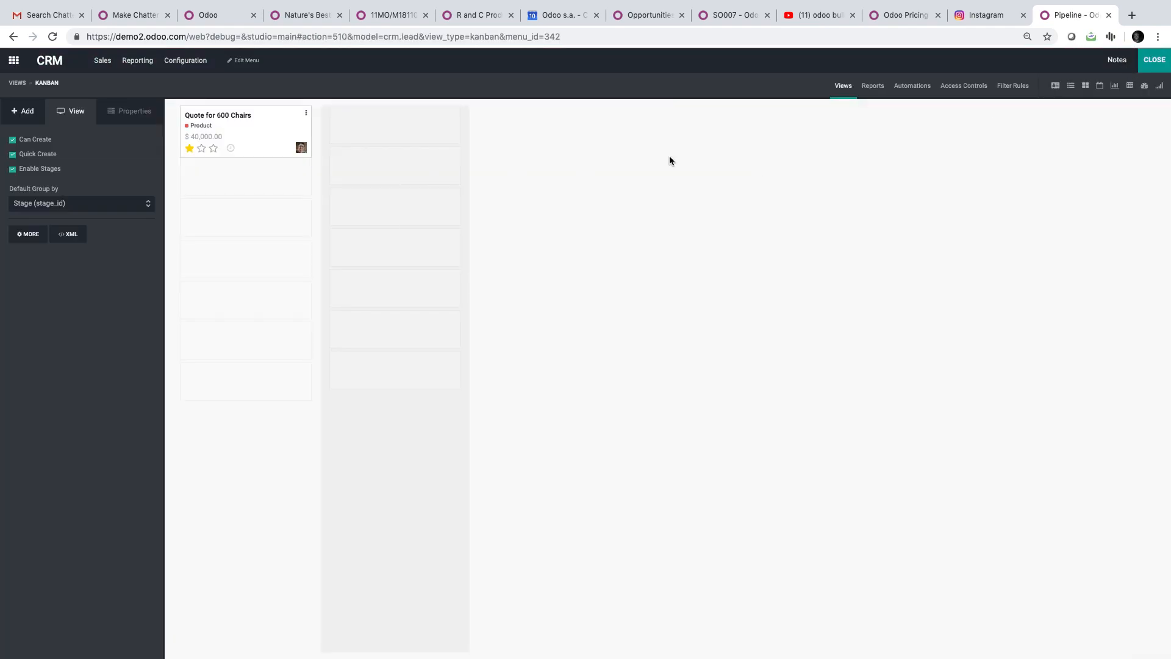
left_click(246, 61)
type("mail.")
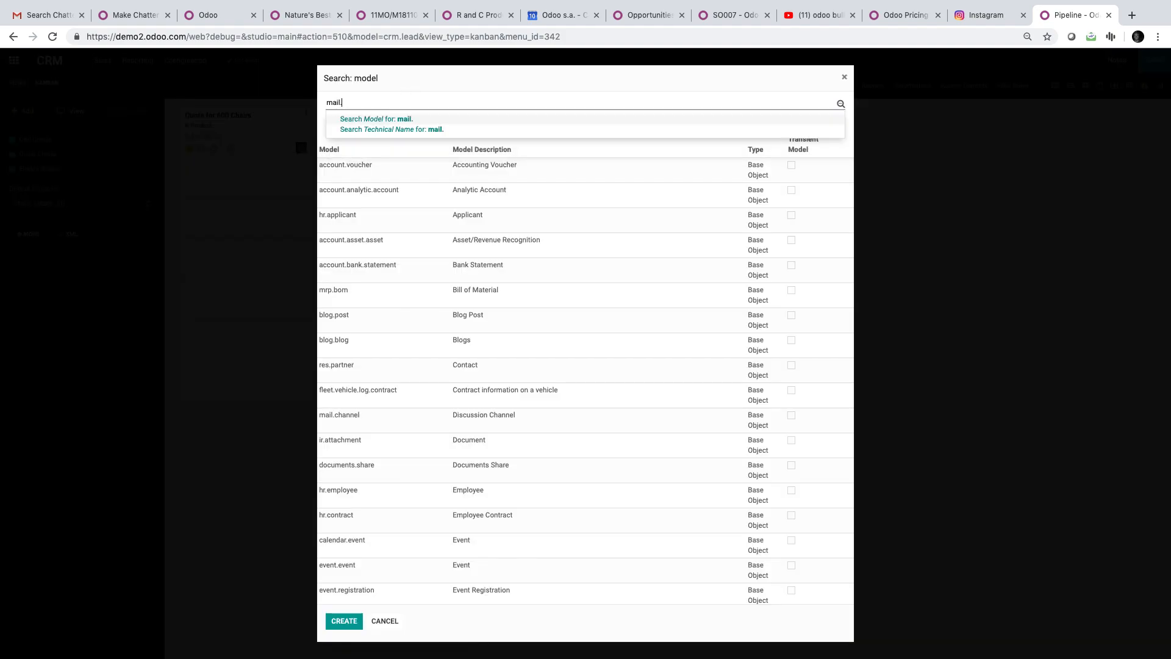
- Create a 'Chatter Search' menu on the Message model and nest it under Reporting
type("message")
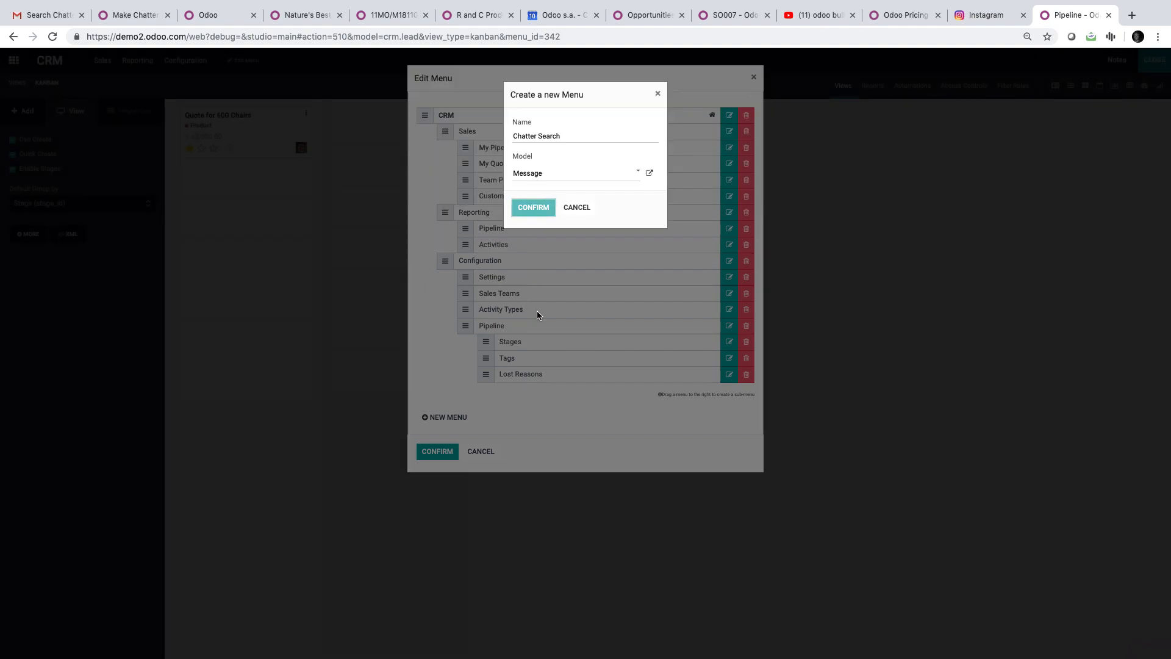
left_click(533, 207)
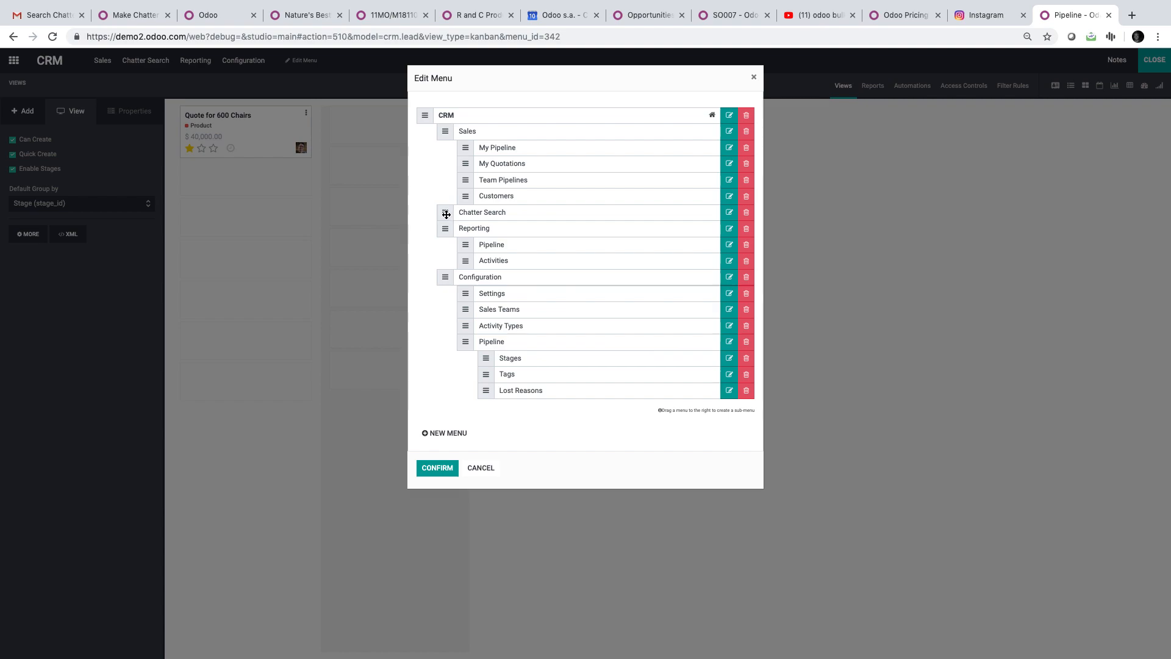
left_click_drag(447, 212, 465, 228)
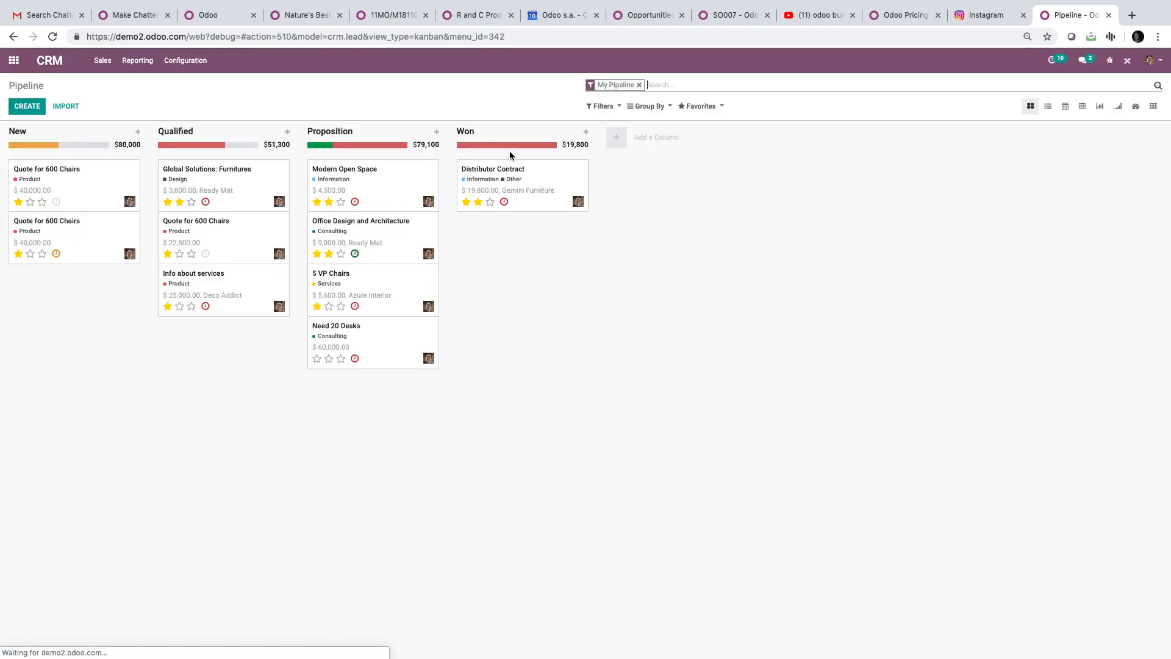
- Search 'test 1234' in Reporting > Chatter Search, then return to the app home screen
left_click(138, 61)
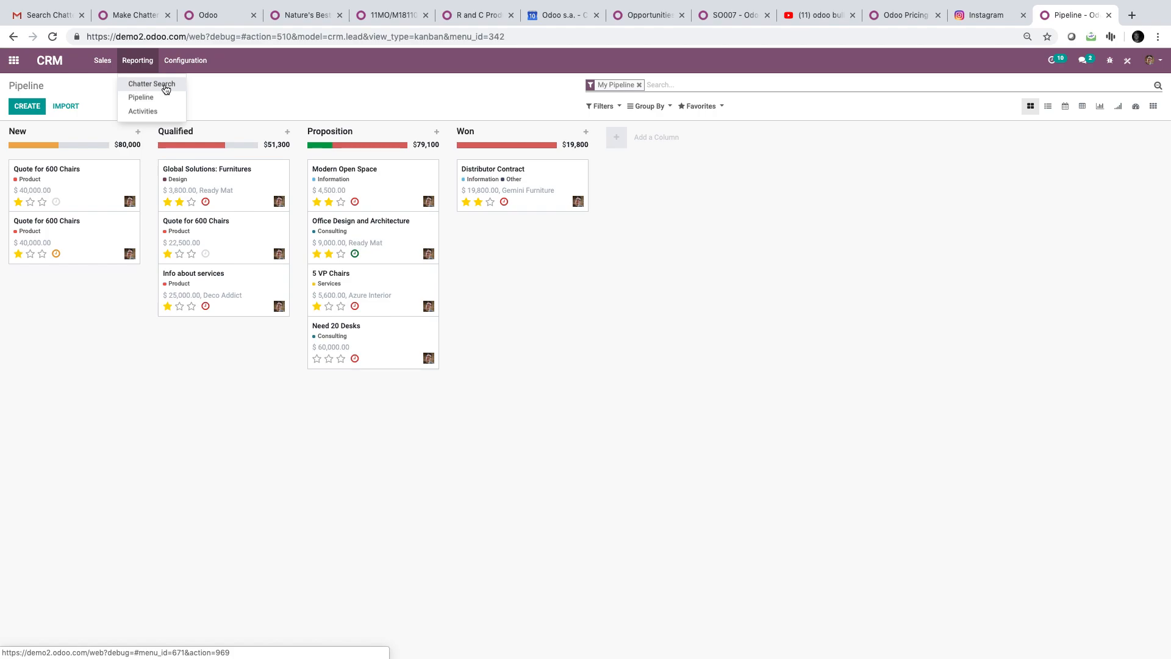
left_click(562, 207)
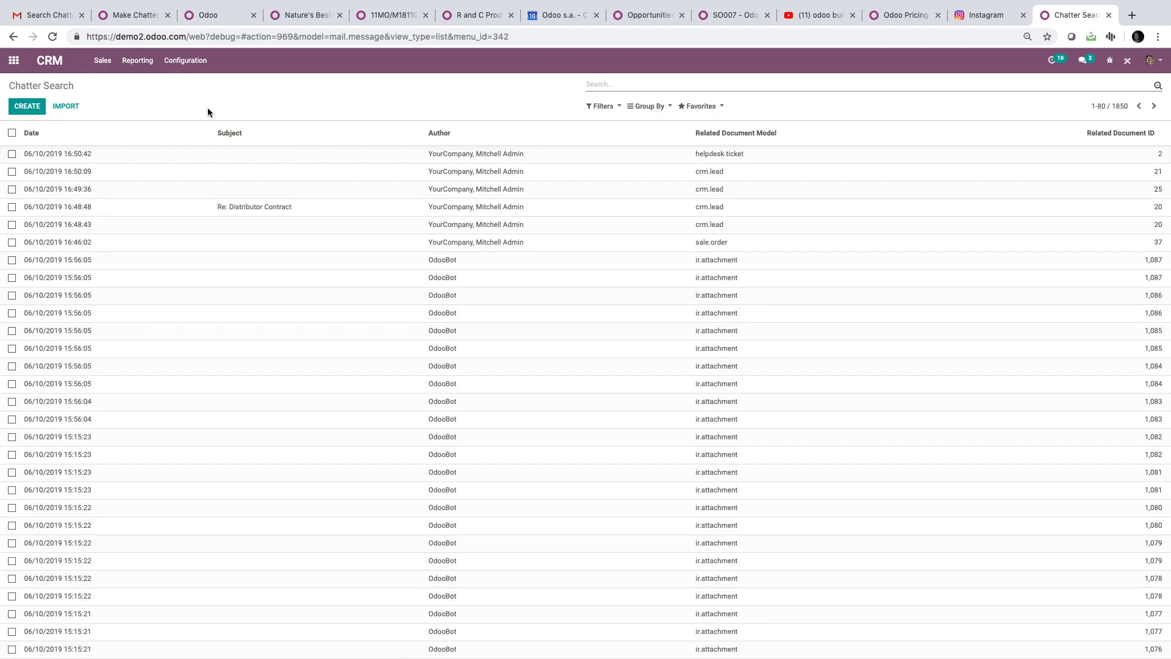
type("test 1234")
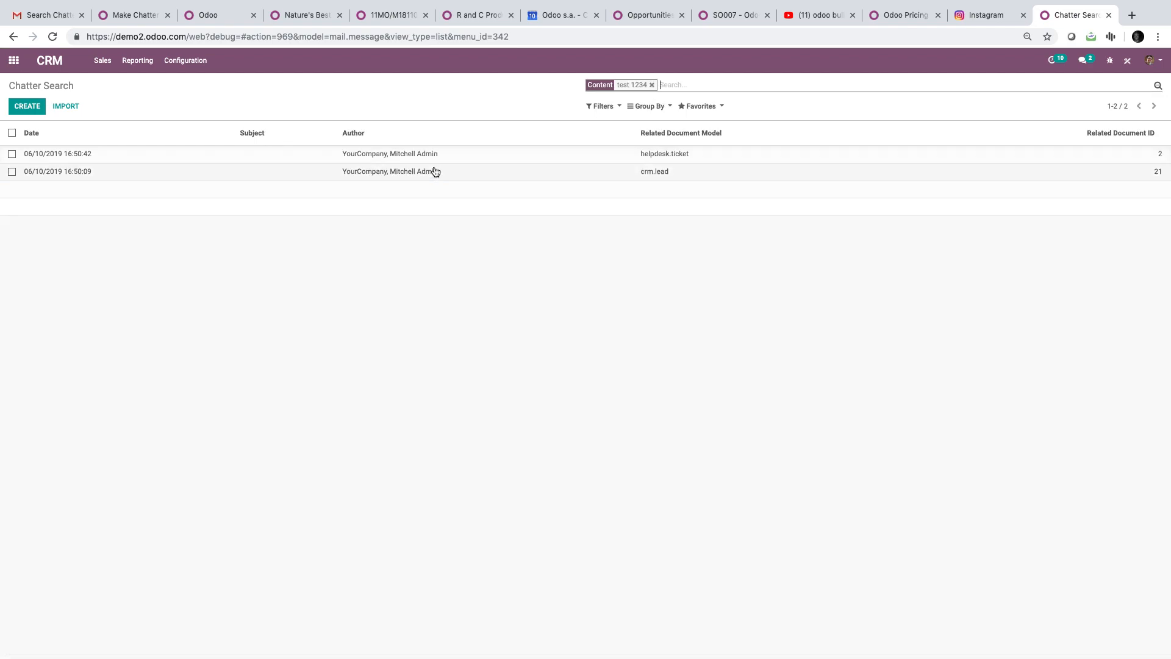
left_click(14, 60)
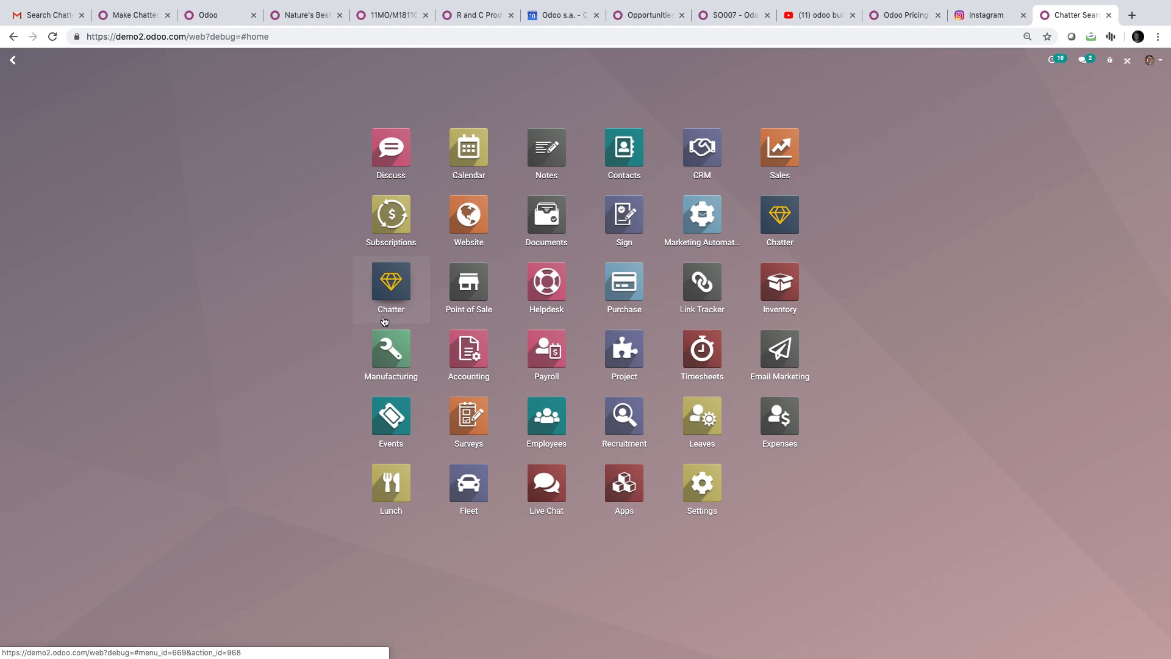
left_click(391, 288)
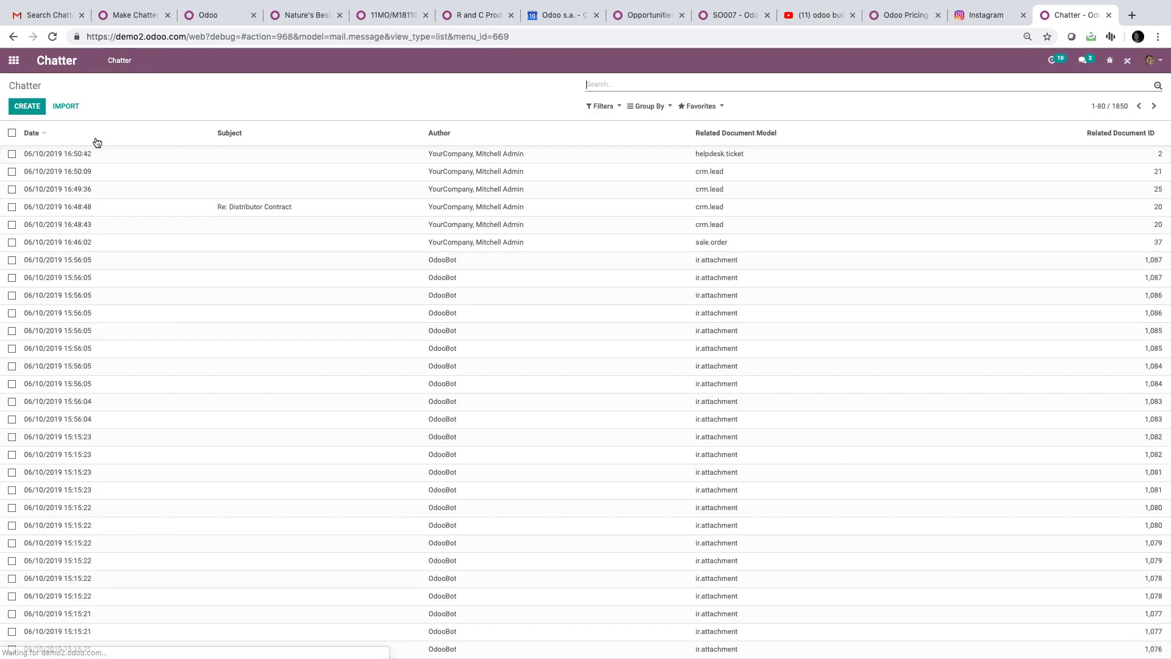
left_click(13, 61)
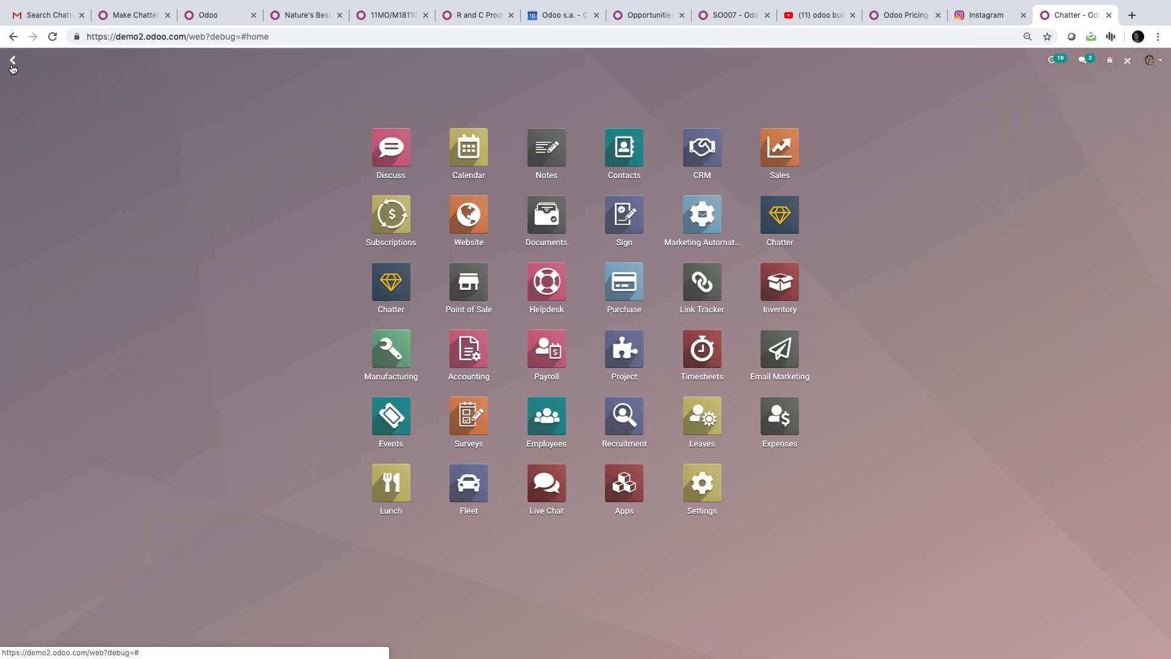